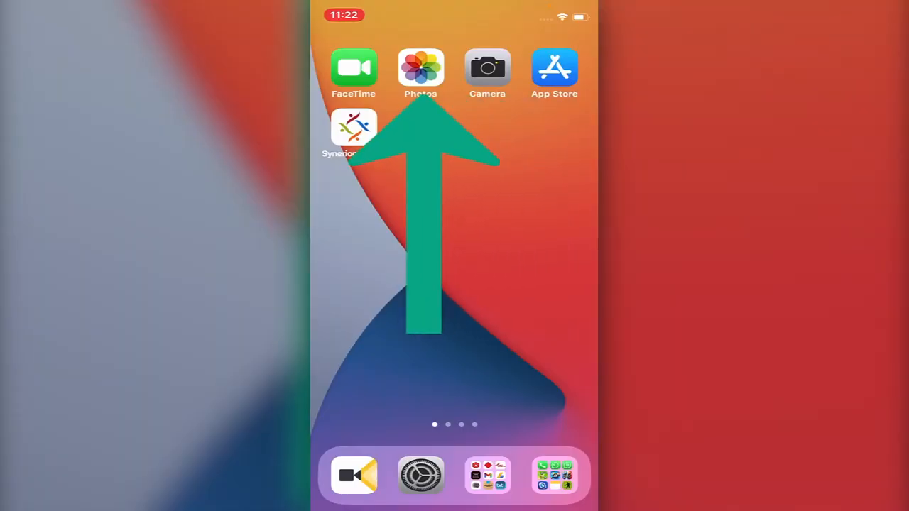
- Launch Photos from the Home Screen to pick three 19 Aug 2021 pictures
click(421, 67)
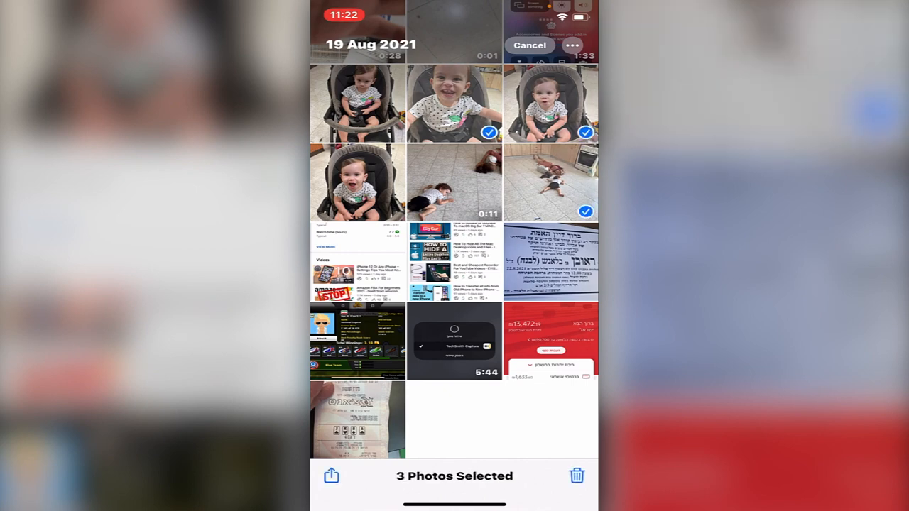
- Delete the three selected 19 Aug 2021 baby photos and confirm 'Delete 3 Photos'
click(576, 476)
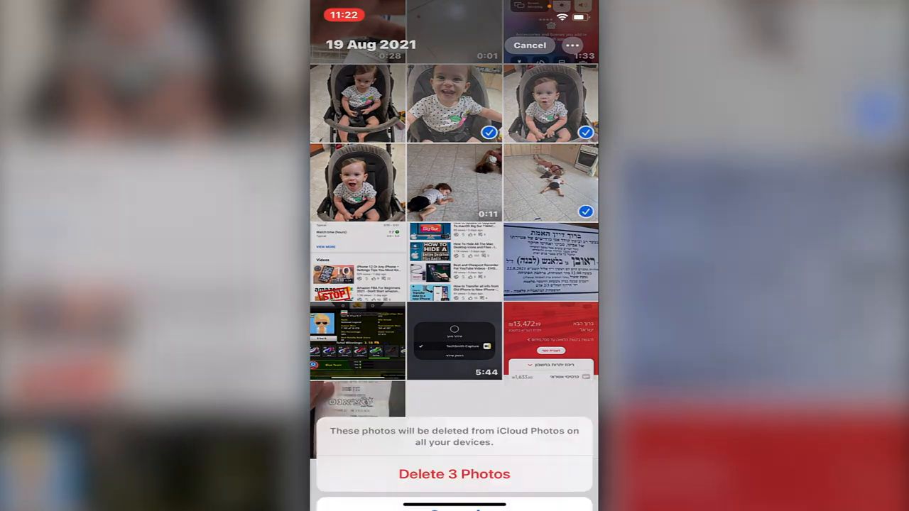
click(454, 474)
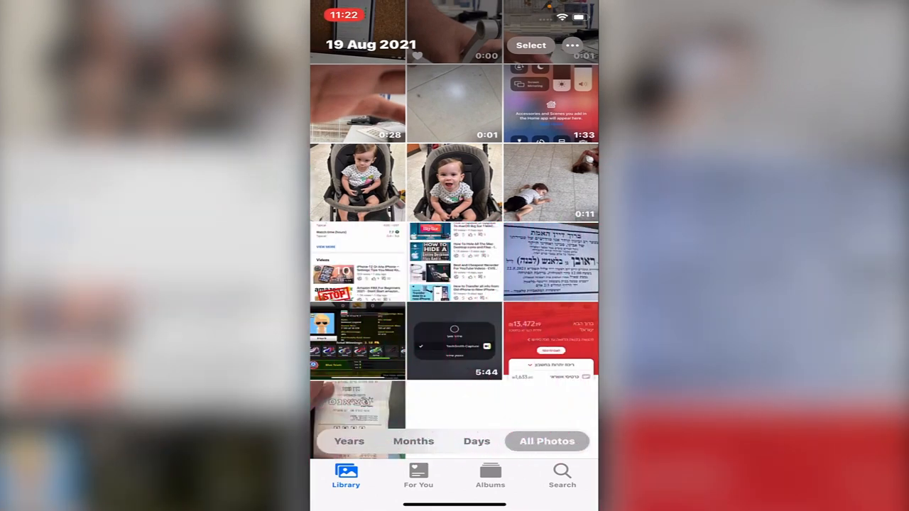
- Go to Albums and scroll down to Utilities to reach Recently Deleted
click(490, 476)
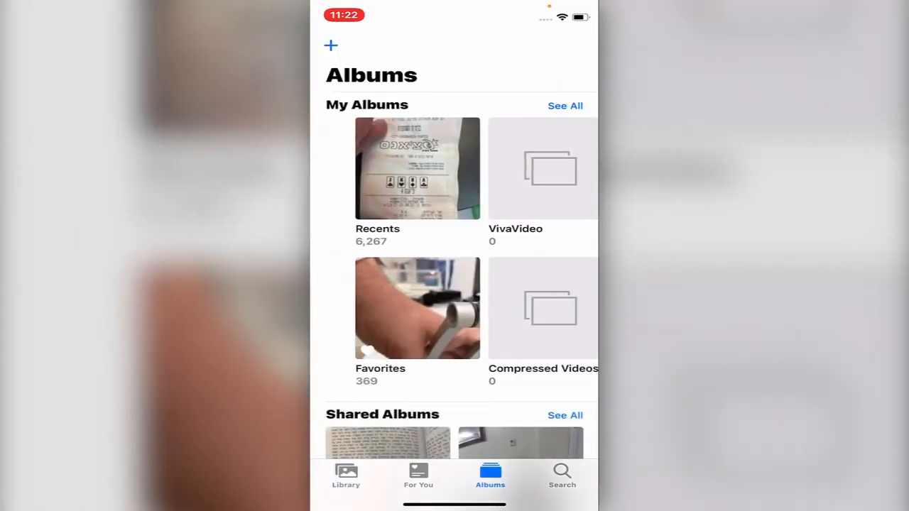
scroll(down, 3)
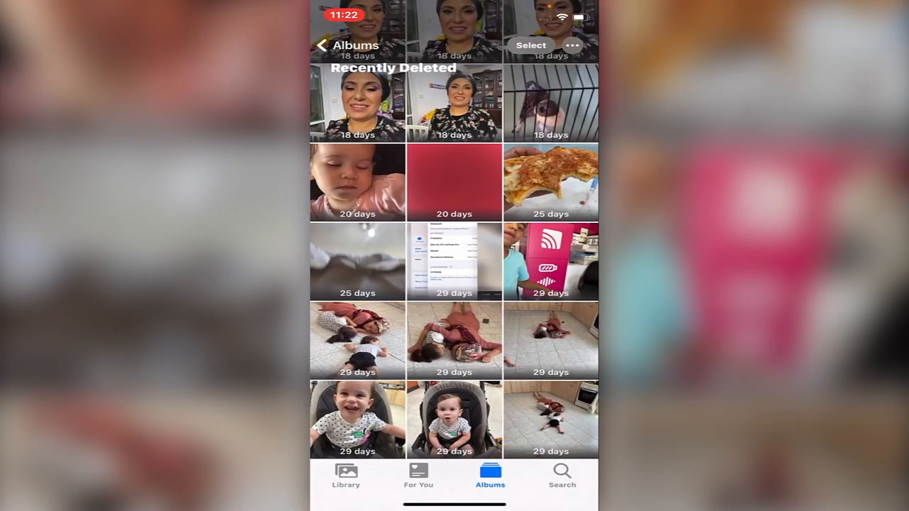
- Select the three baby photos in Recently Deleted and confirm 'Recover 3 Photos'
click(530, 45)
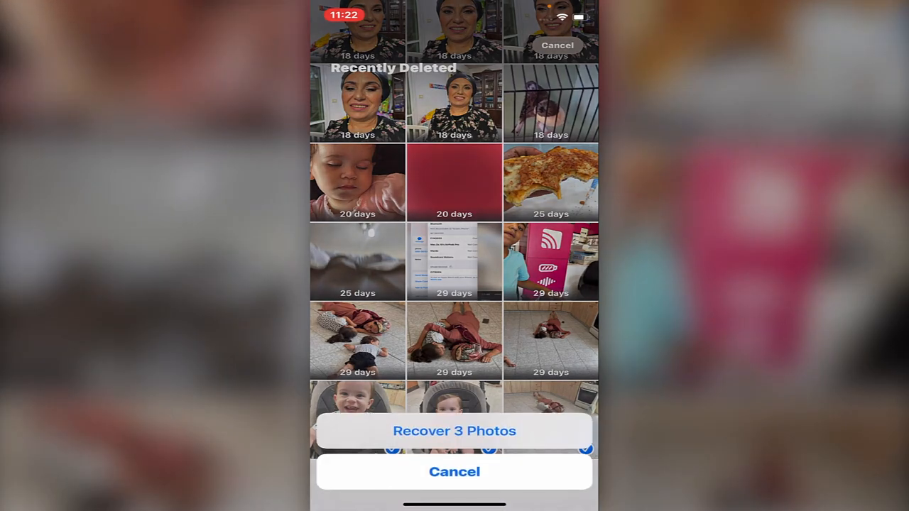
click(455, 472)
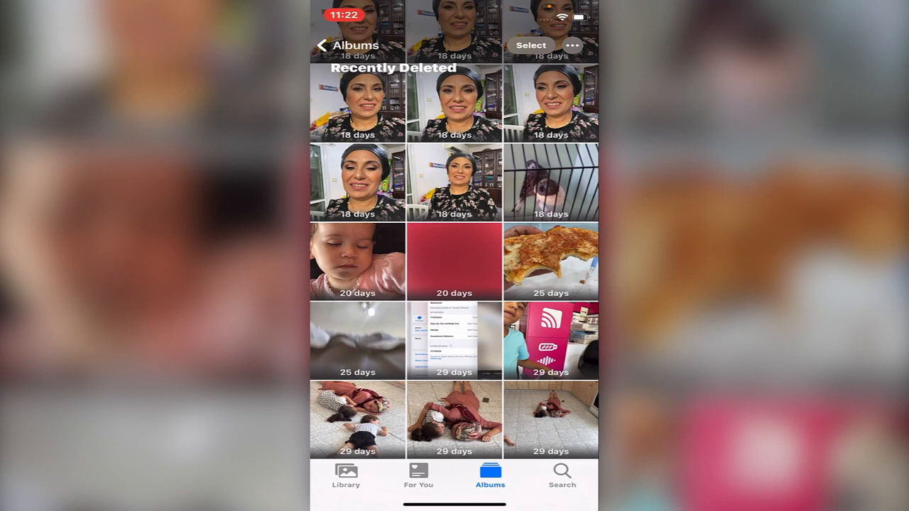
- Select the three floor photos and permanently delete them with 'Delete 3 Photos'
click(531, 44)
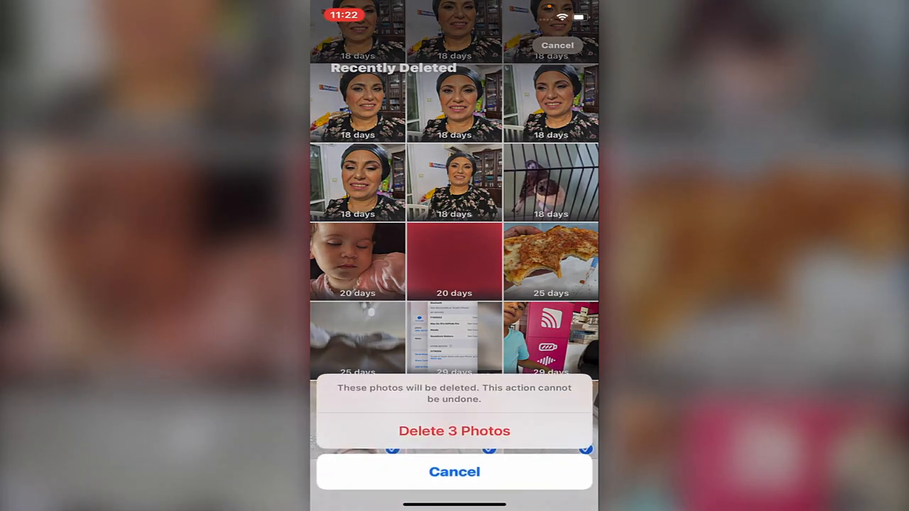
click(453, 430)
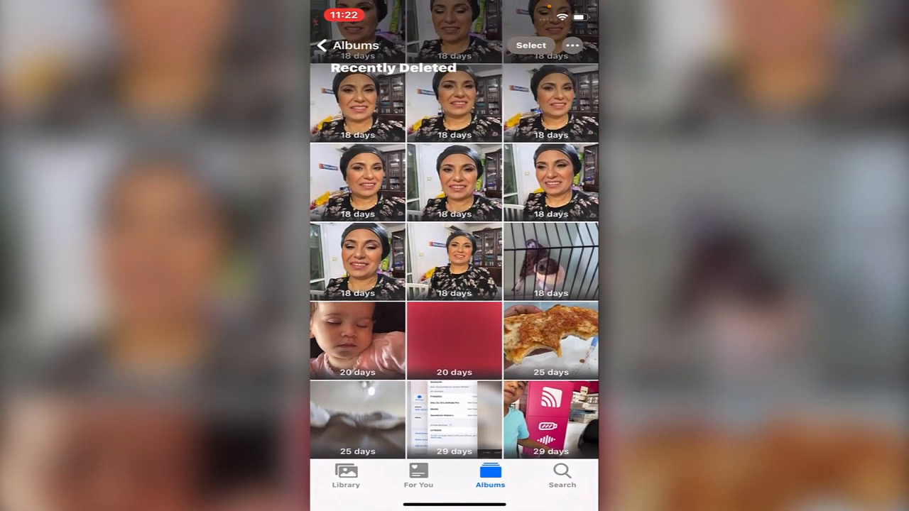